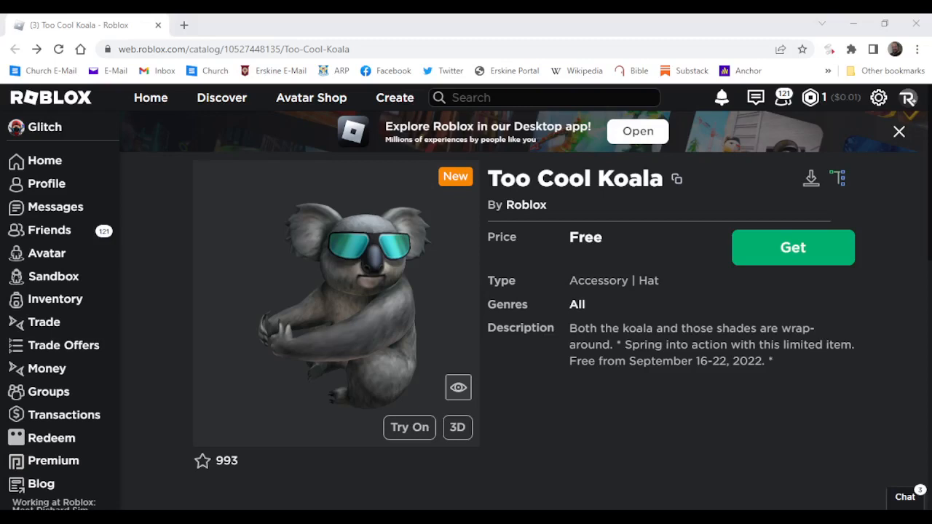
- Try the Too Cool Koala hat on the avatar, preview it in 3D, then get it free
double_click(510, 178)
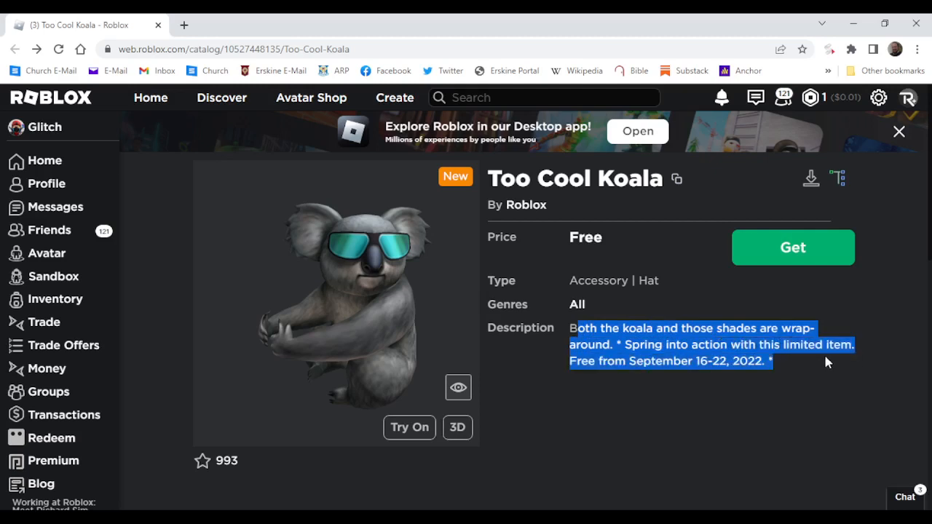
mouse_move(537, 332)
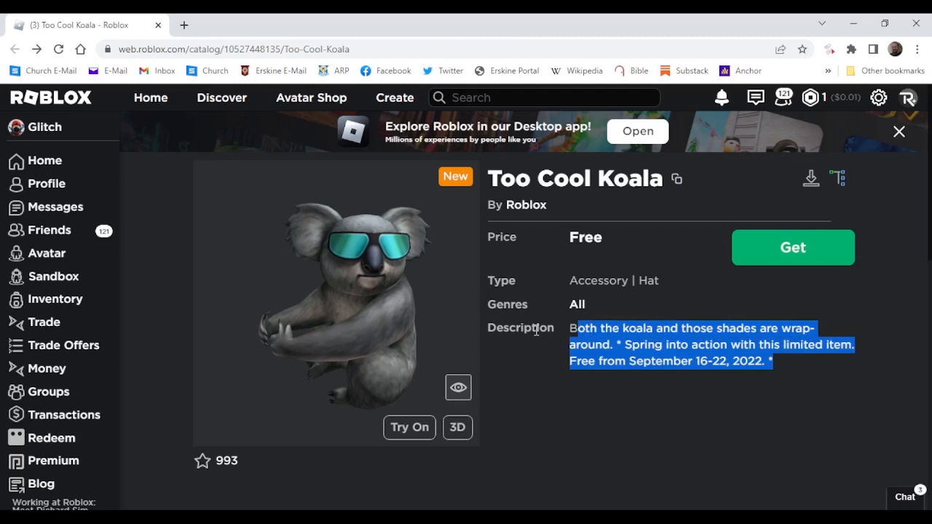
left_click(654, 248)
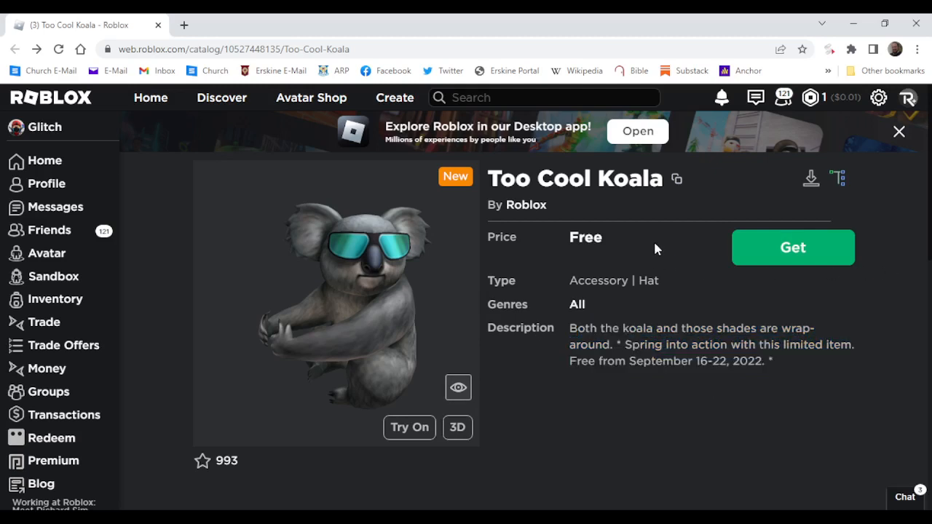
mouse_move(495, 144)
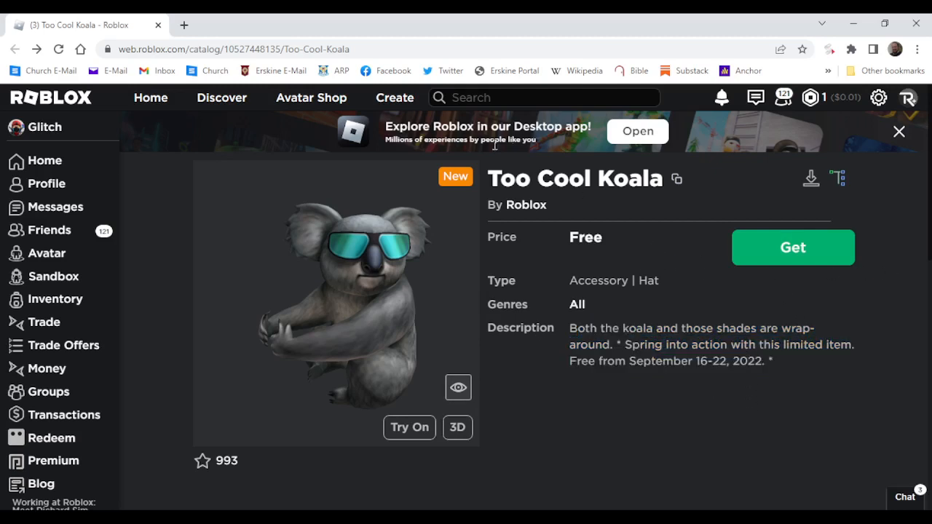
mouse_move(419, 299)
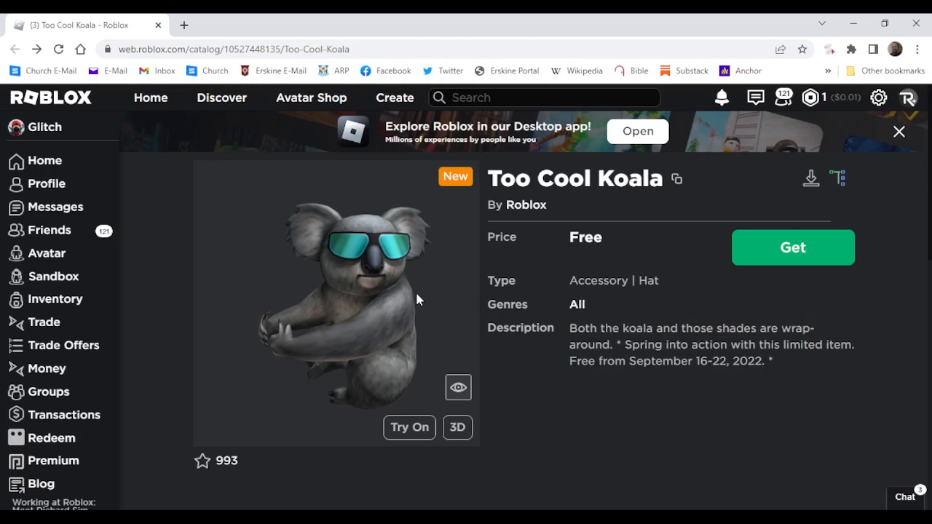
mouse_move(657, 251)
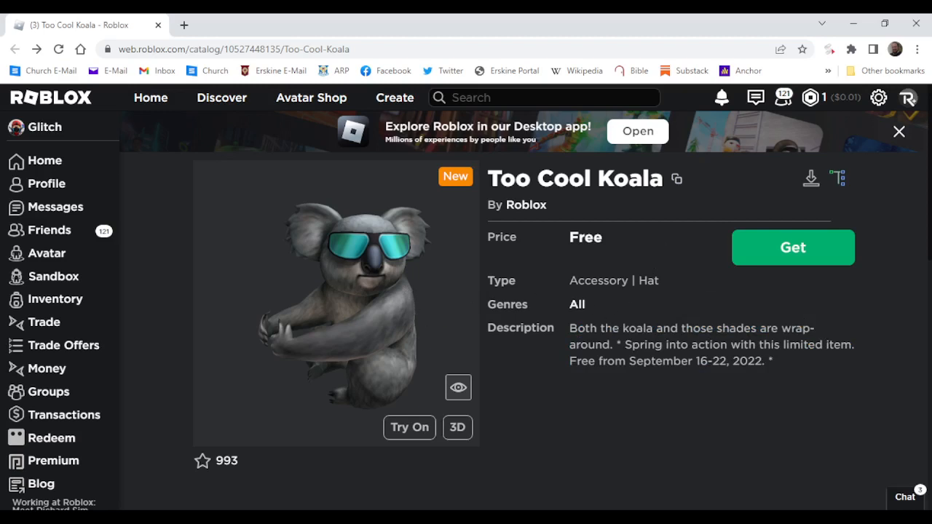
mouse_move(426, 307)
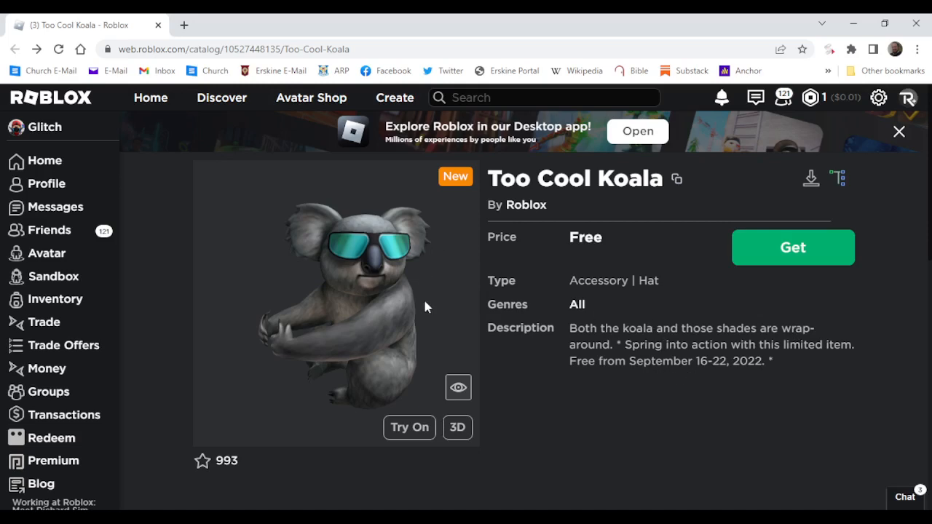
left_click(408, 427)
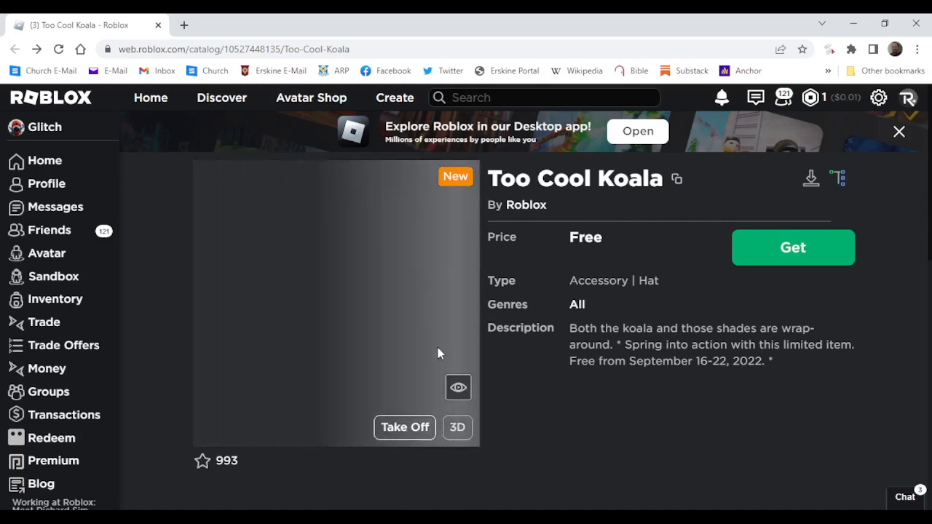
left_click(457, 427)
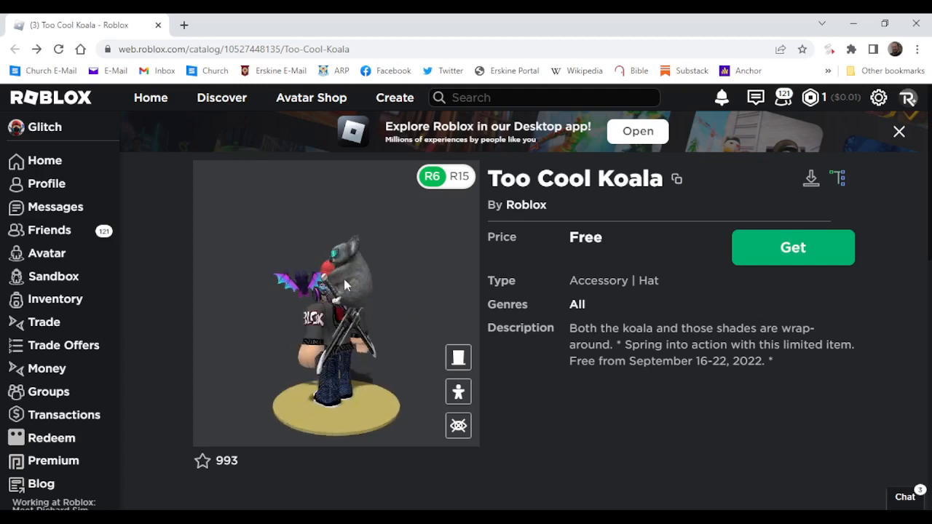
left_click(458, 357)
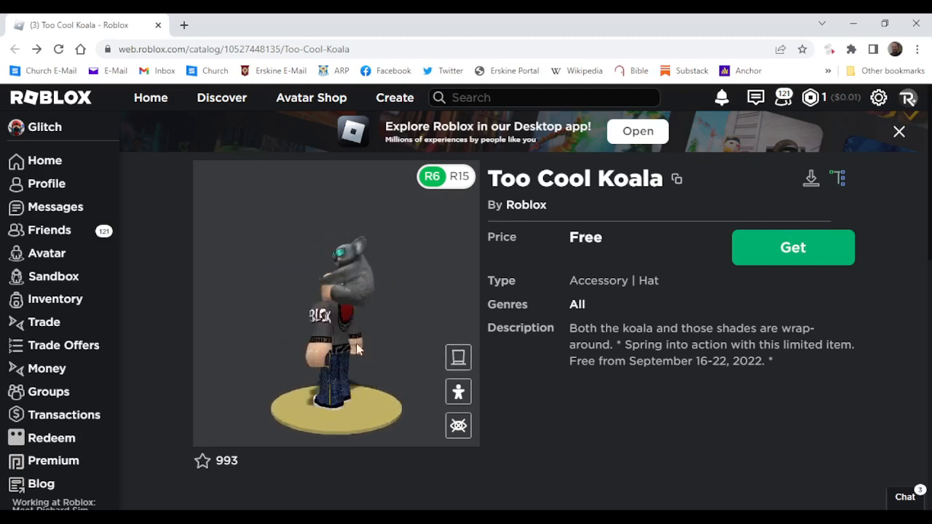
left_click(458, 391)
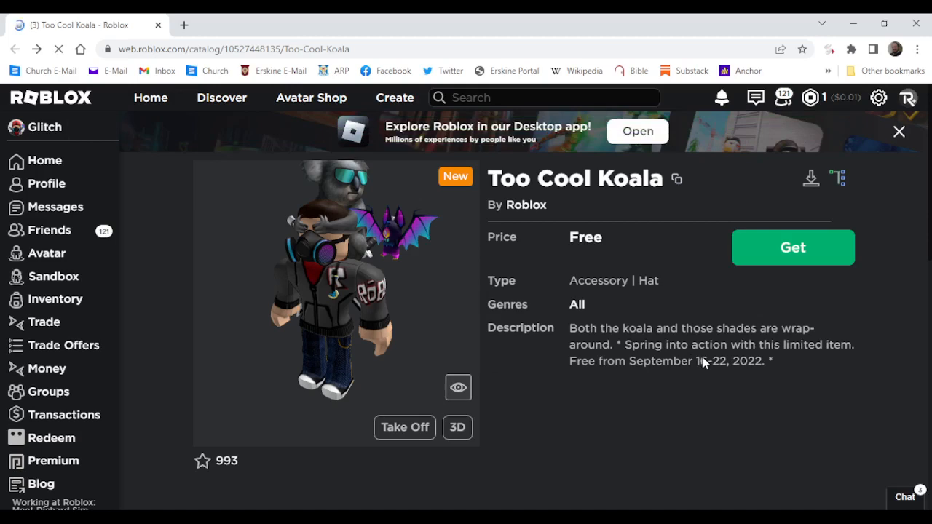
left_click(792, 247)
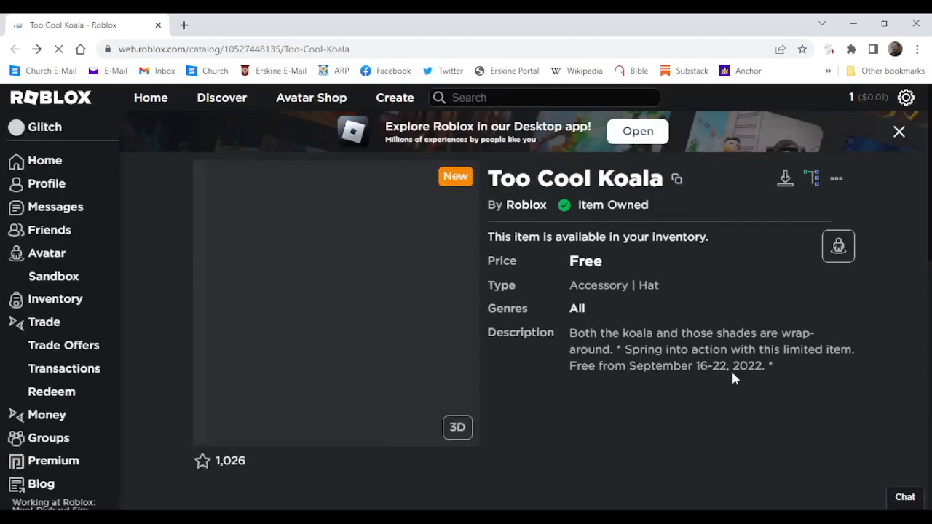